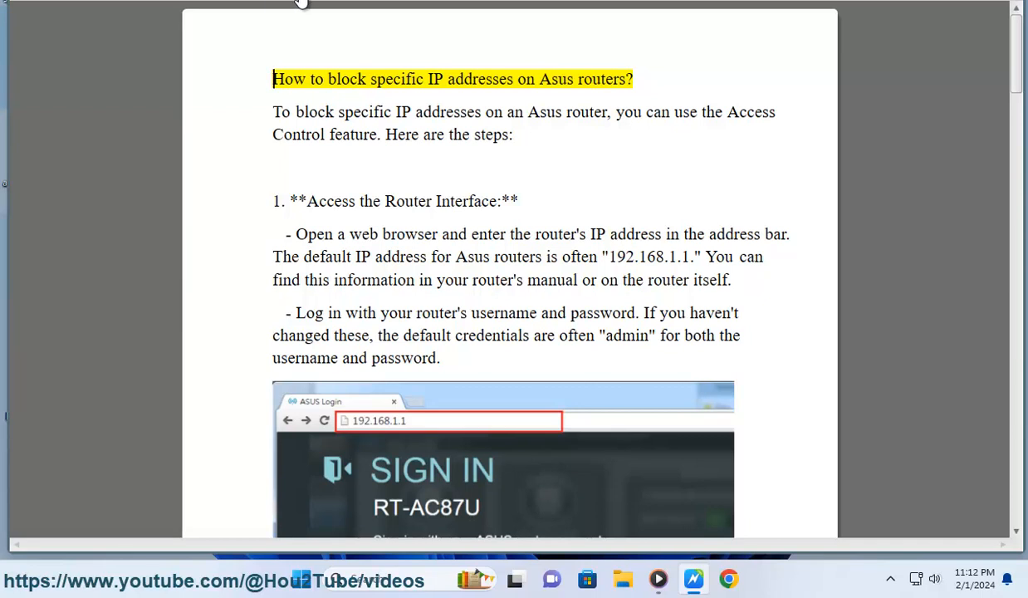
Narrate the Asus guide from its title to step 1's default admin credentials sentence
double_click(555, 79)
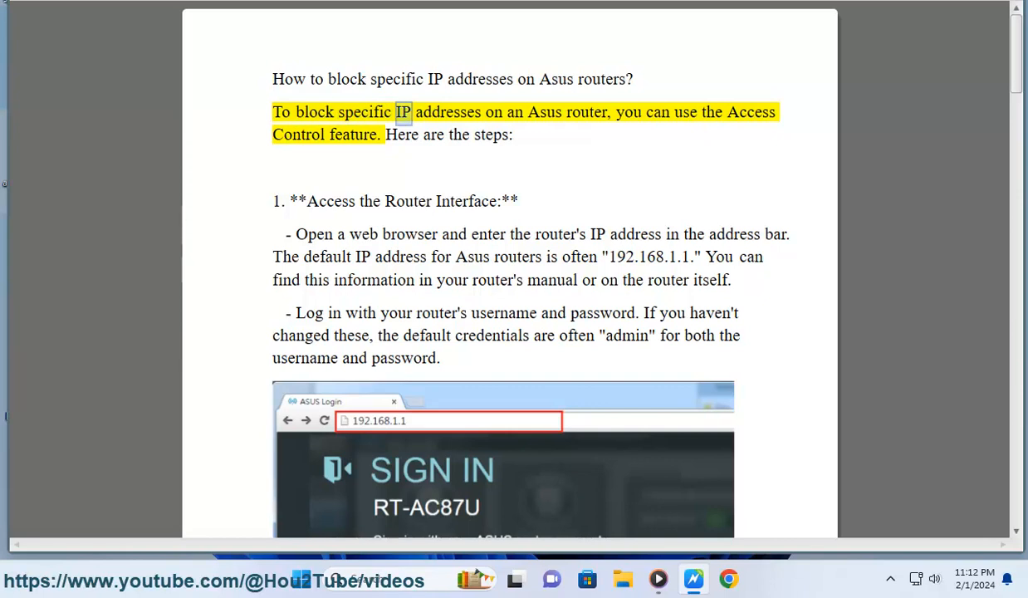
double_click(750, 112)
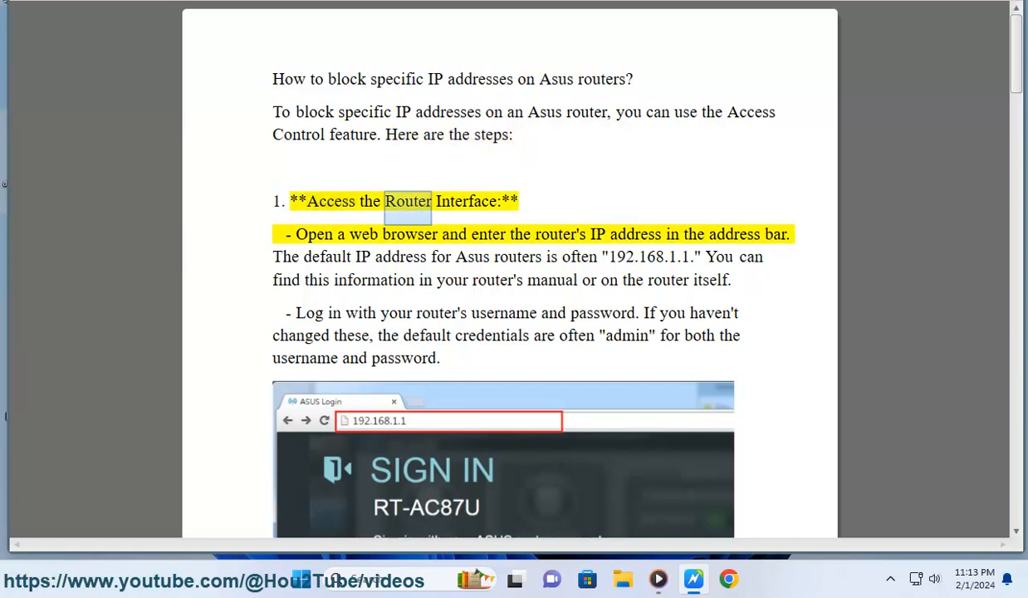
double_click(409, 233)
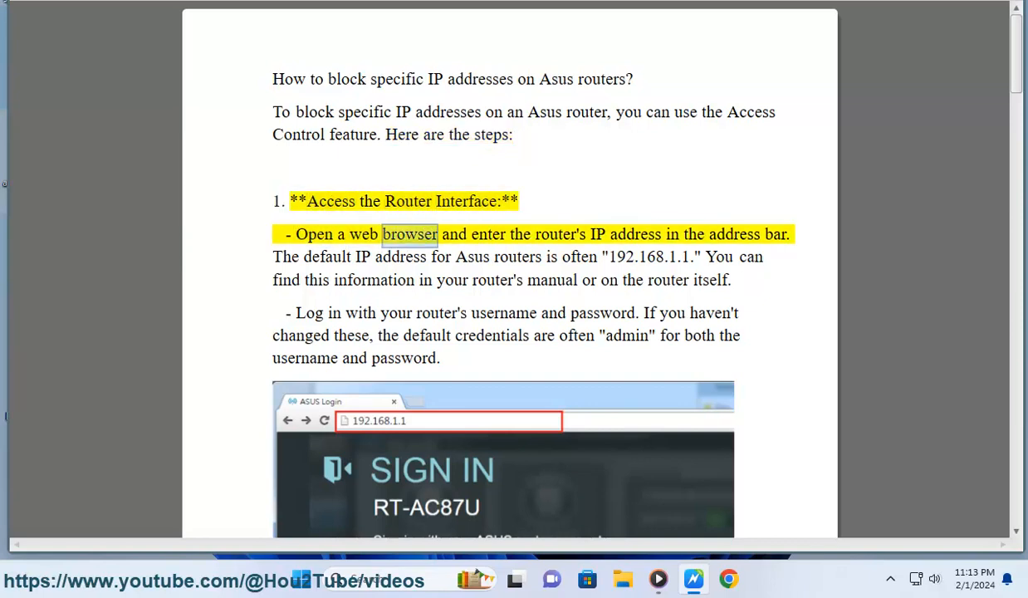
double_click(774, 234)
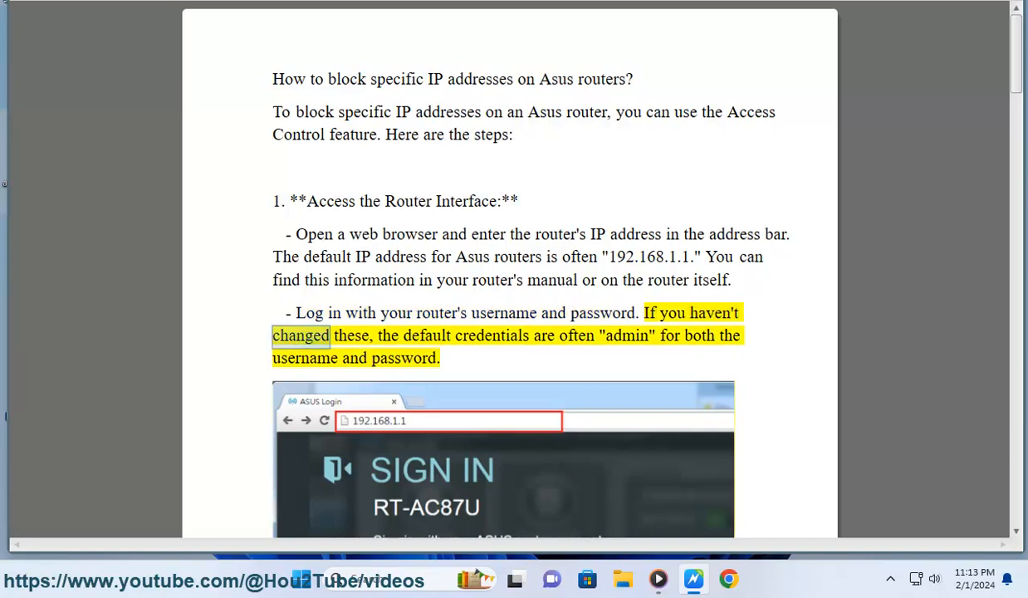
double_click(627, 335)
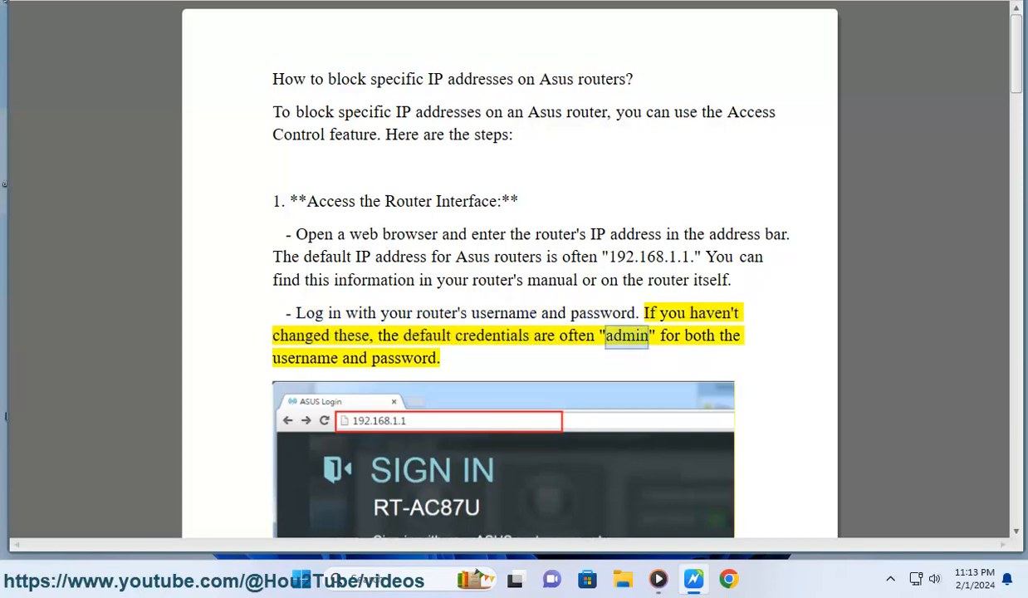
Follow the narration through the access-control and block-list steps to the IP-range sentence
scroll("down", 3)
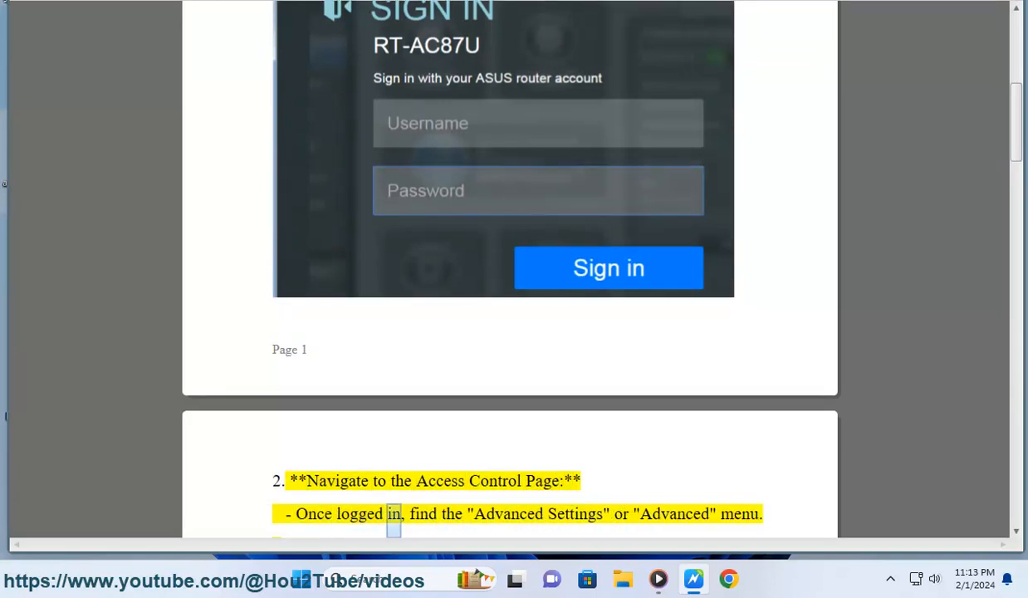
scroll("down", 3)
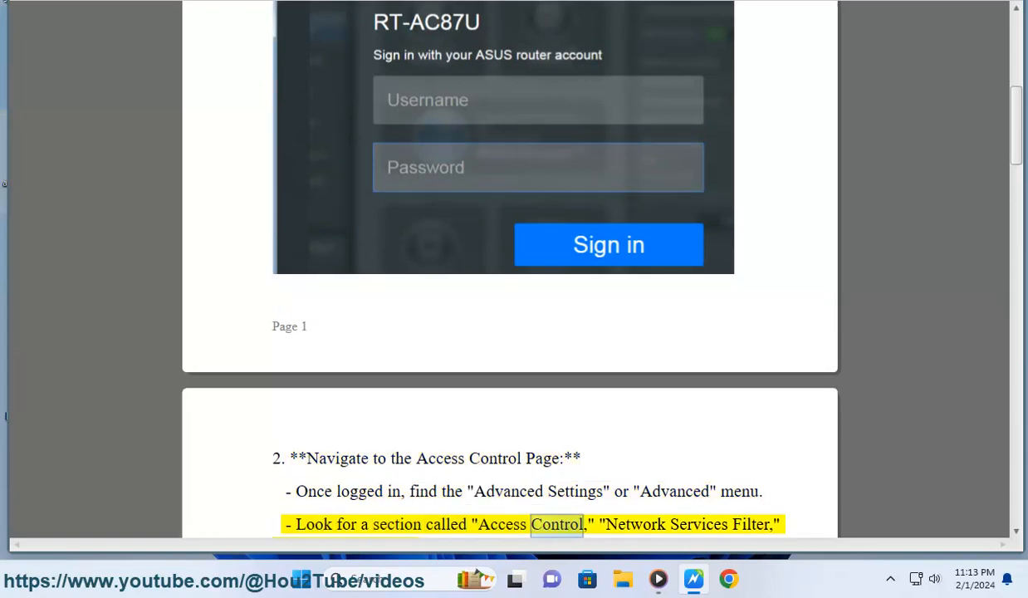
scroll("down", 3)
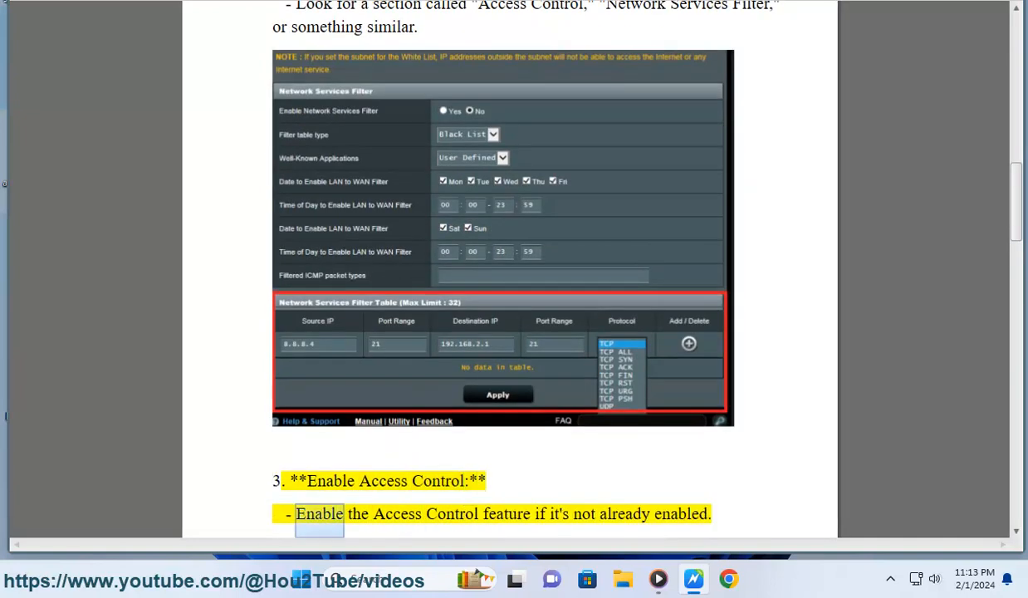
double_click(680, 513)
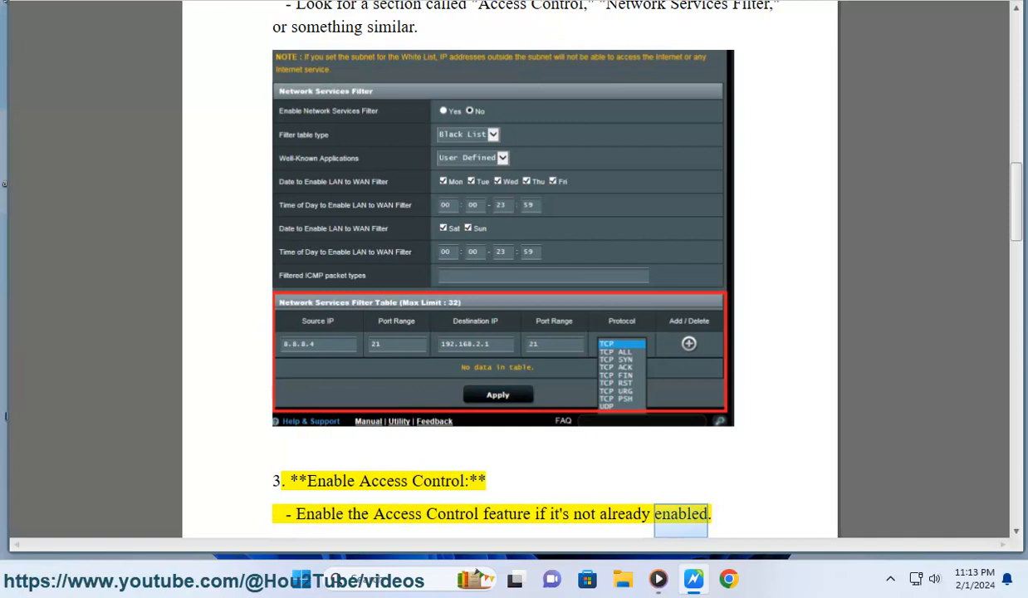
scroll("down", 3)
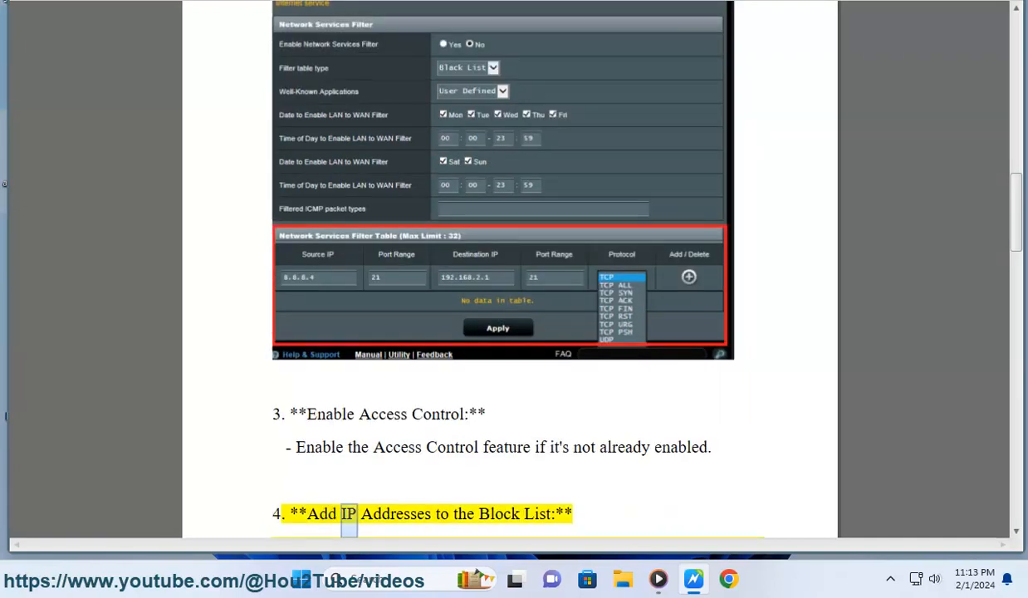
scroll("down", 3)
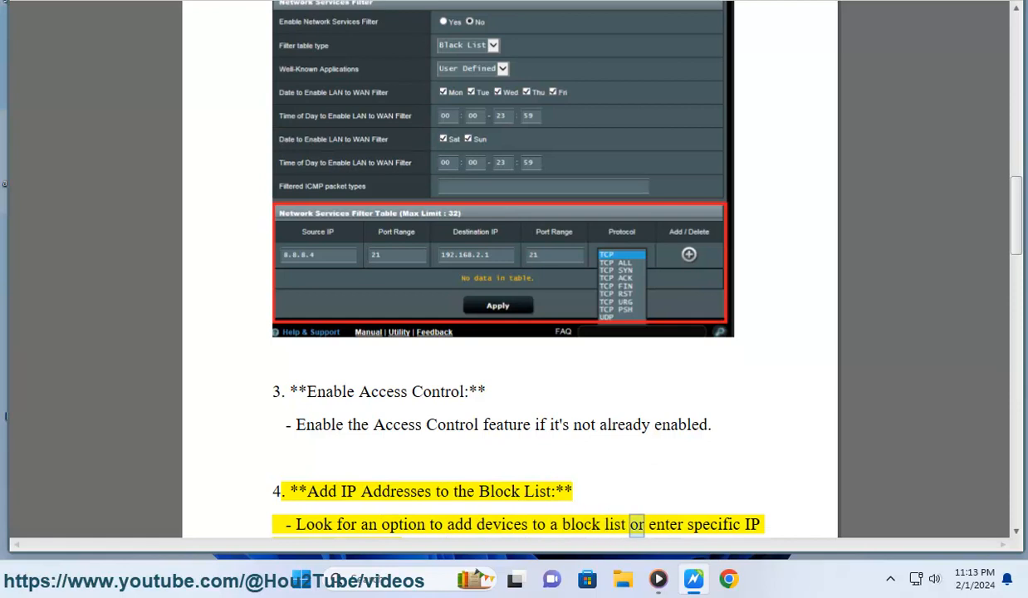
scroll("down", 3)
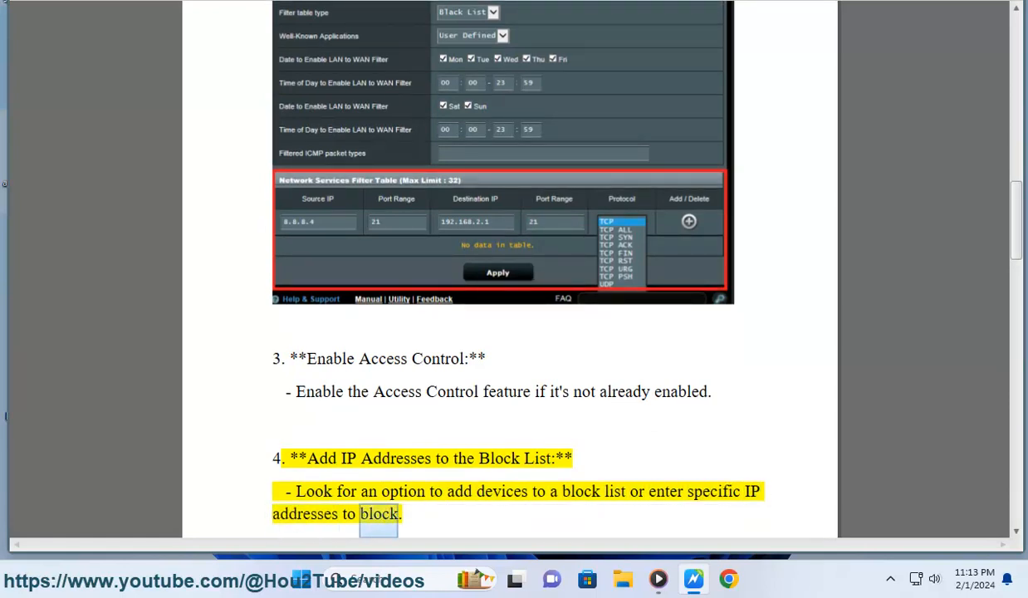
scroll("down", 3)
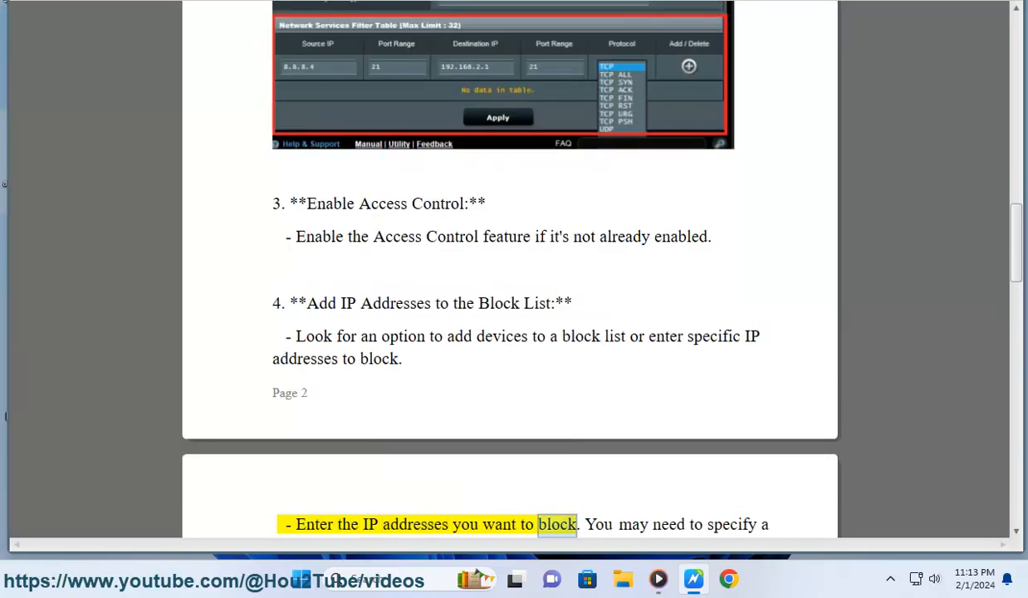
scroll("down", 3)
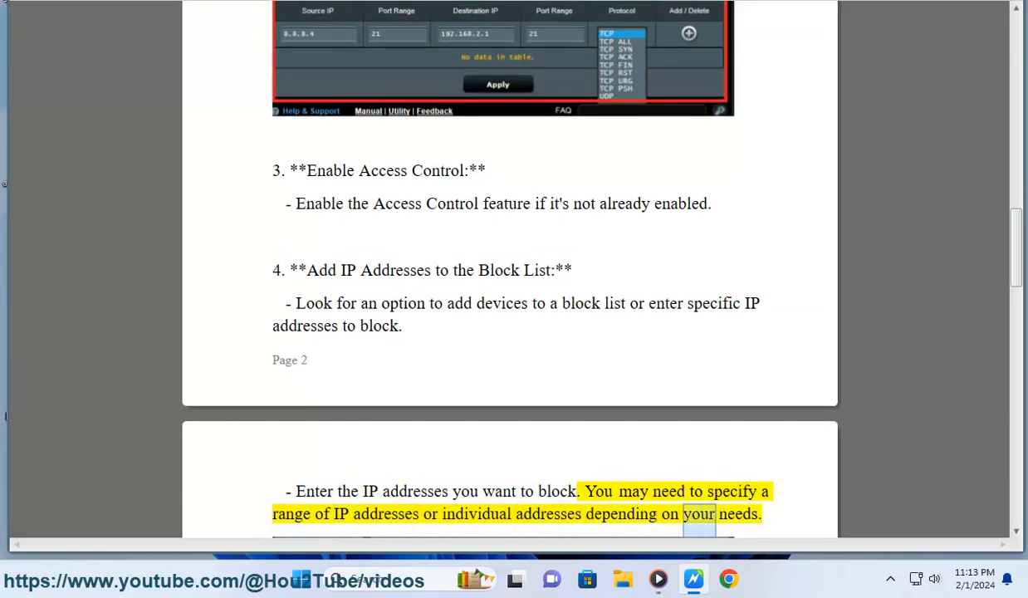
Scroll along as step 5 (Save Settings) and step 6 (Reboot the Router) are read aloud
scroll("down", 3)
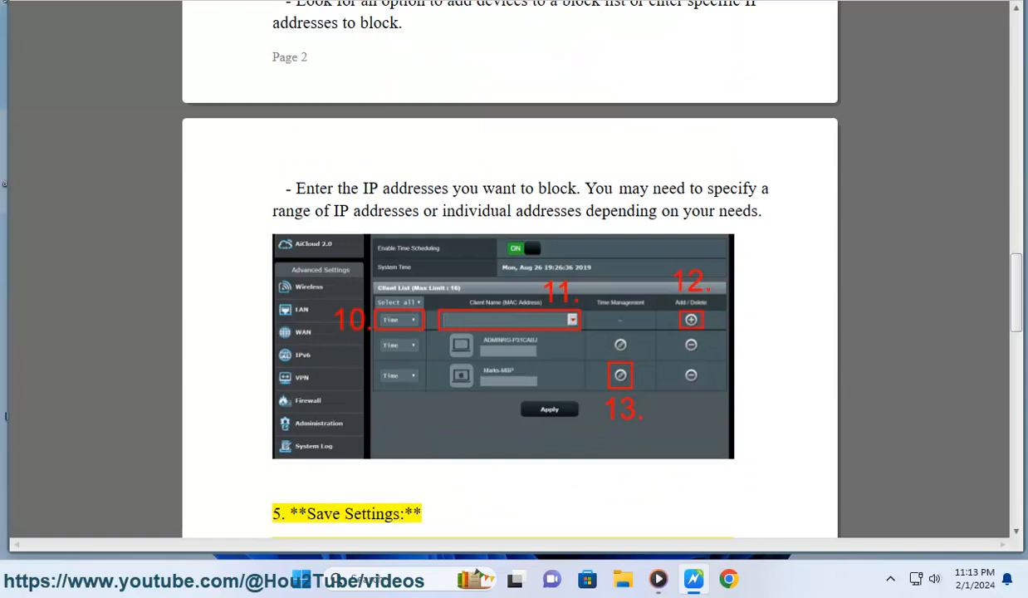
scroll("down", 3)
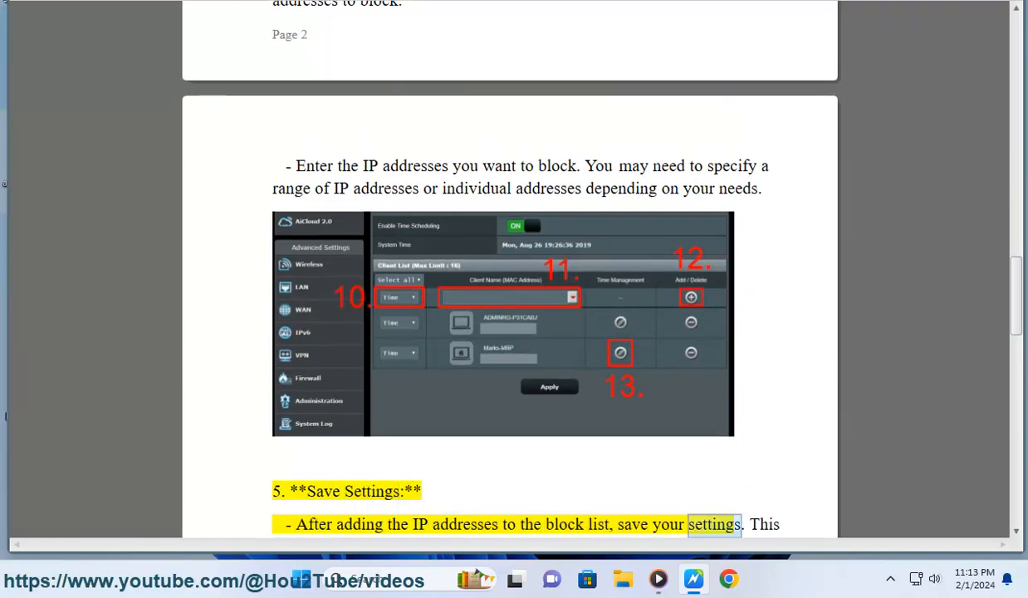
scroll("down", 3)
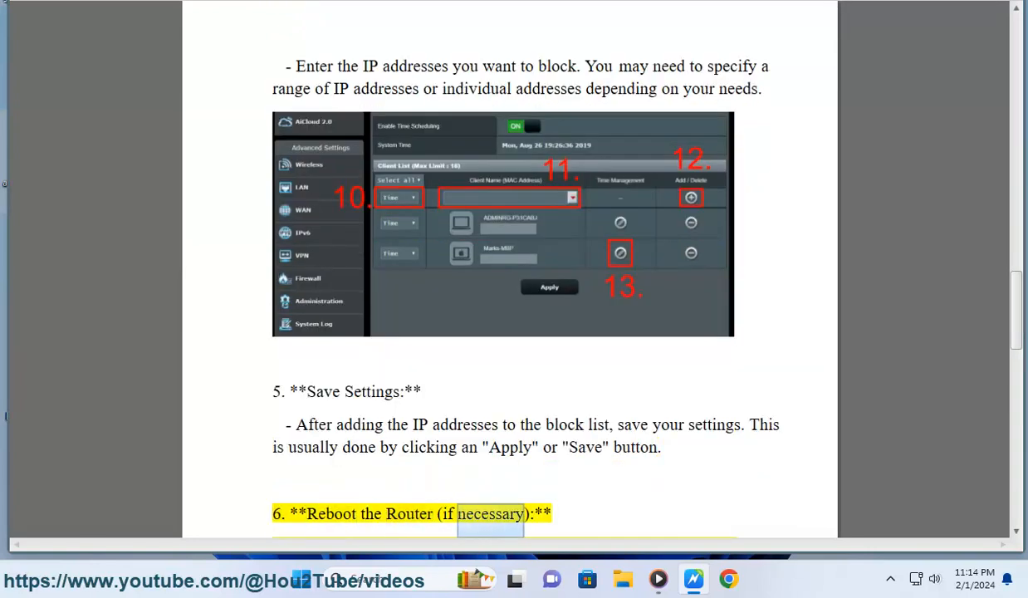
scroll("down", 3)
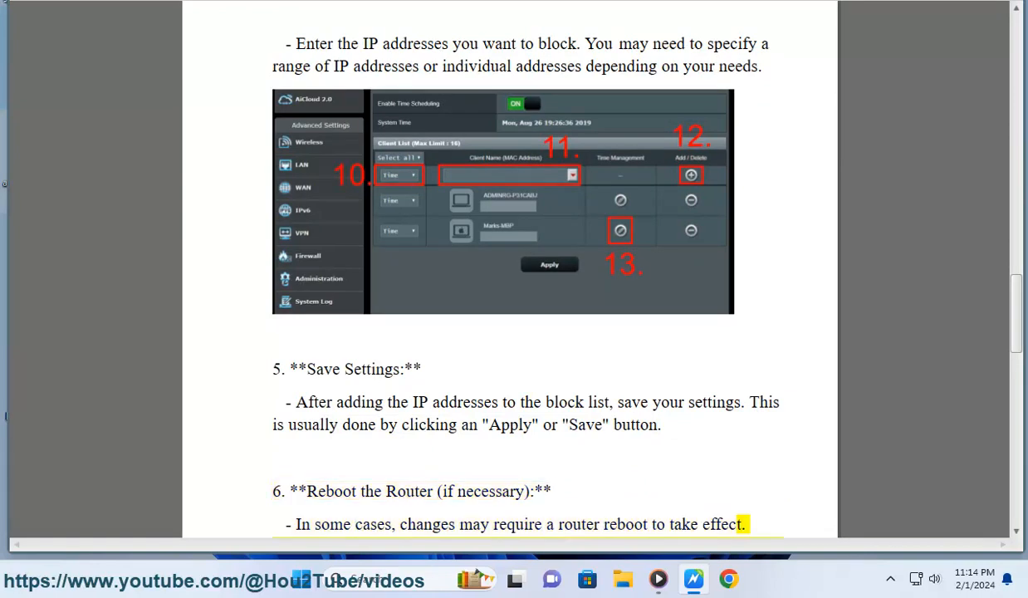
scroll("down", 3)
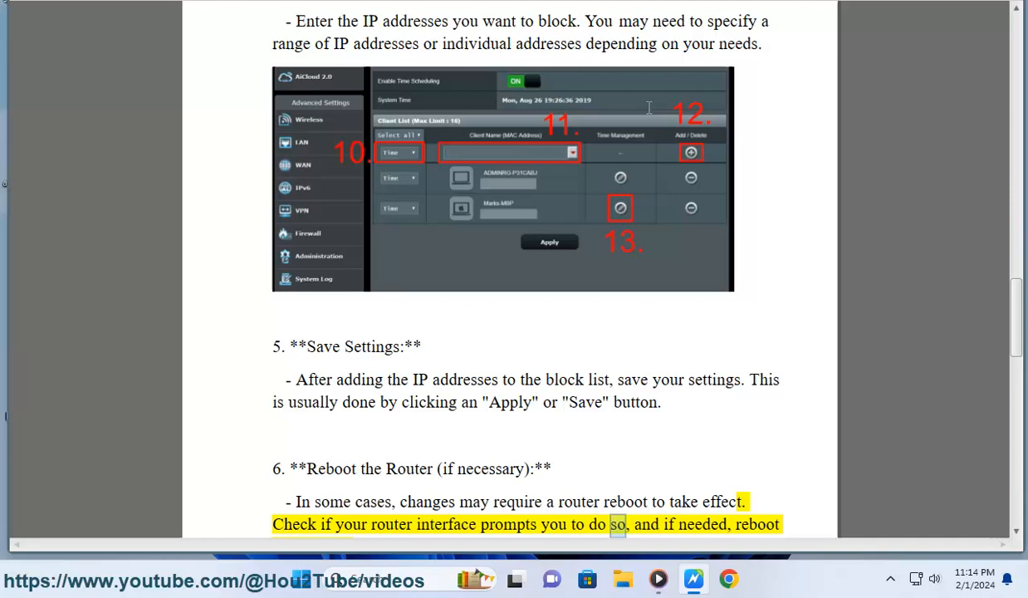
scroll("down", 3)
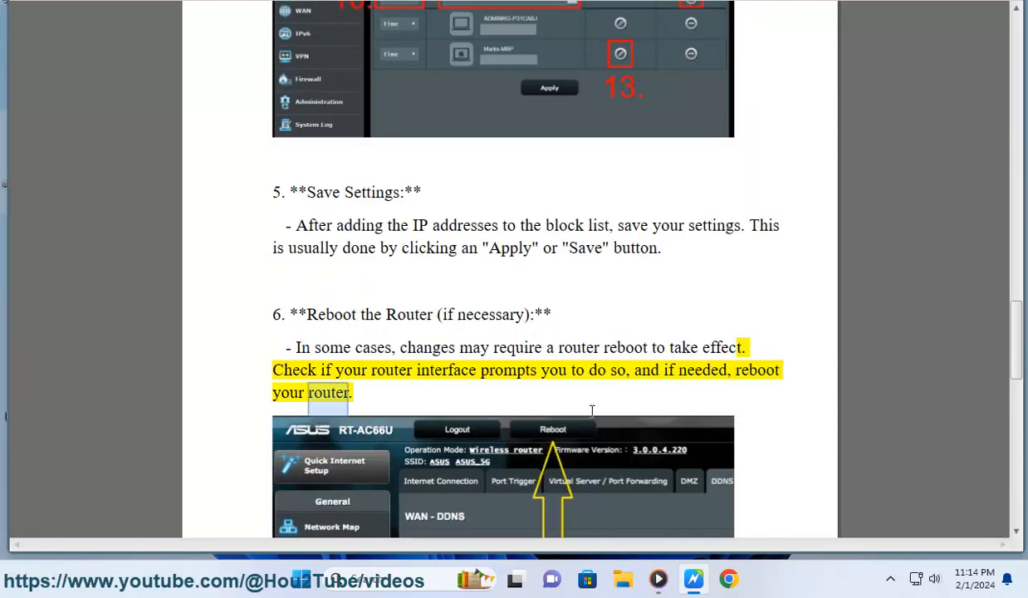
Scroll to the model/firmware note and the final responsible-blocking reminder while they're narrated
scroll("down", 3)
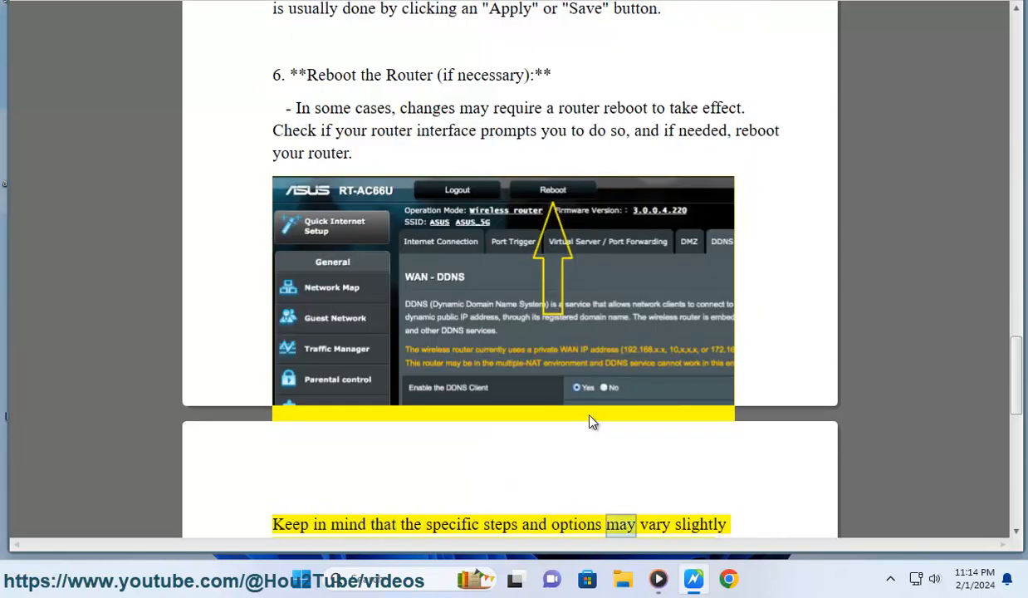
scroll("down", 3)
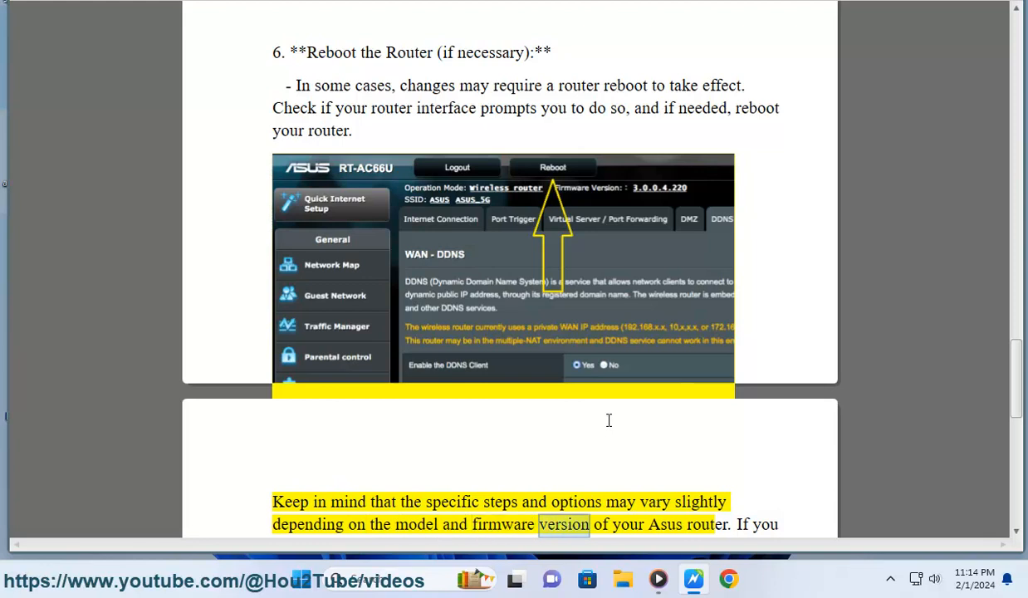
scroll("down", 3)
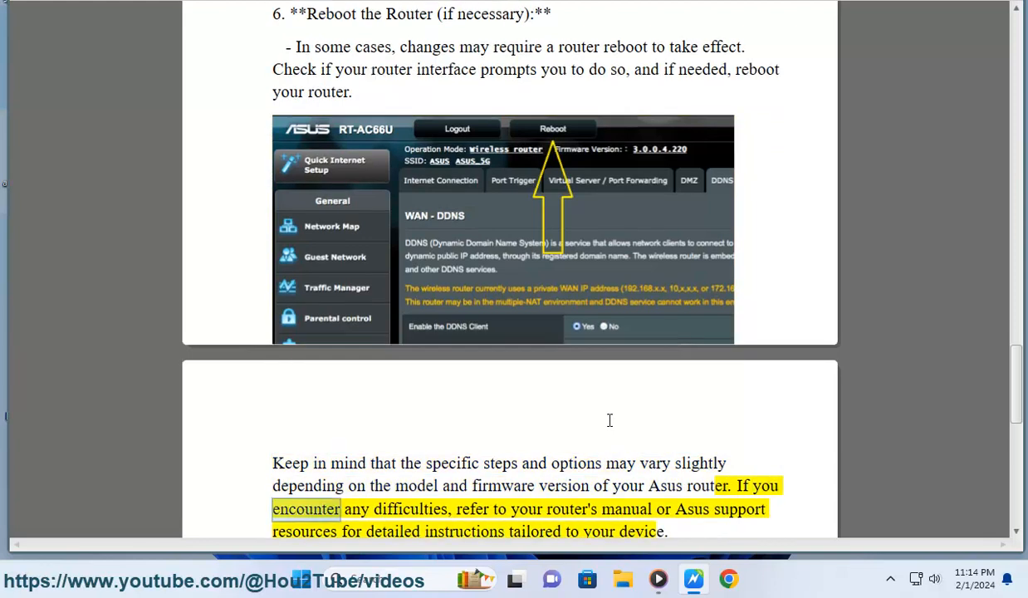
scroll("down", 3)
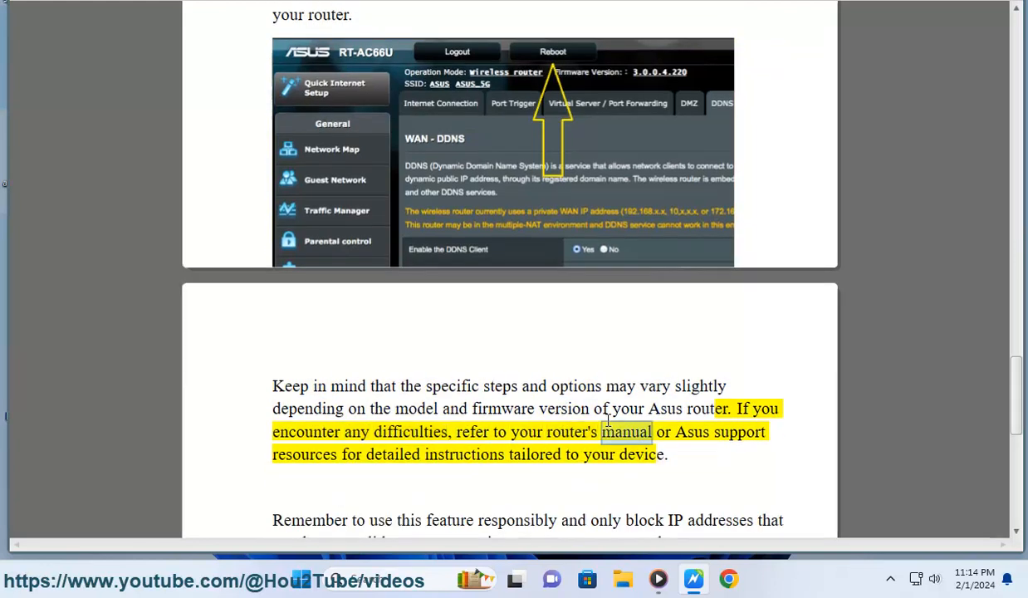
double_click(464, 454)
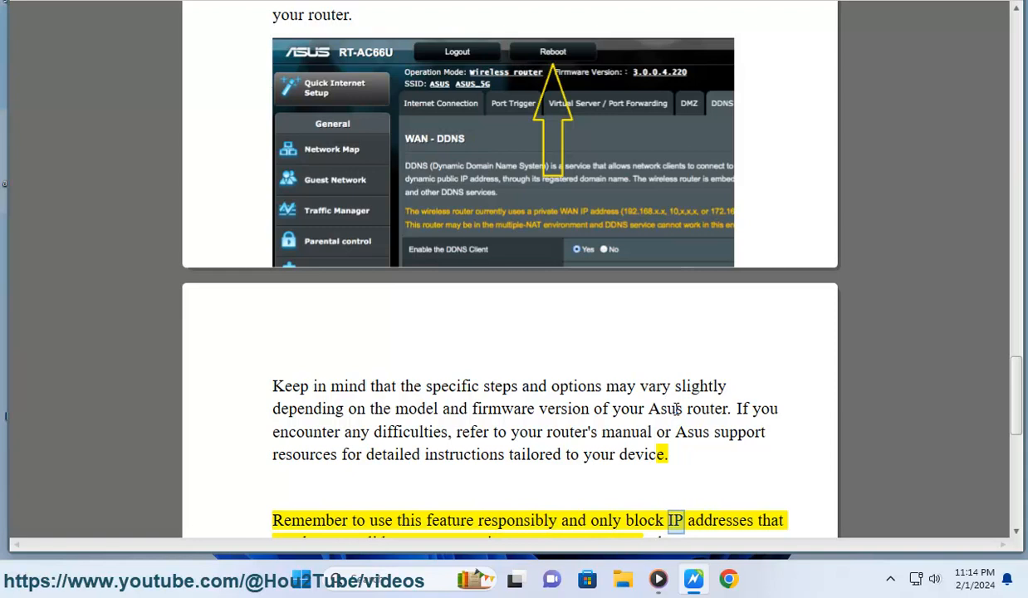
scroll("down", 3)
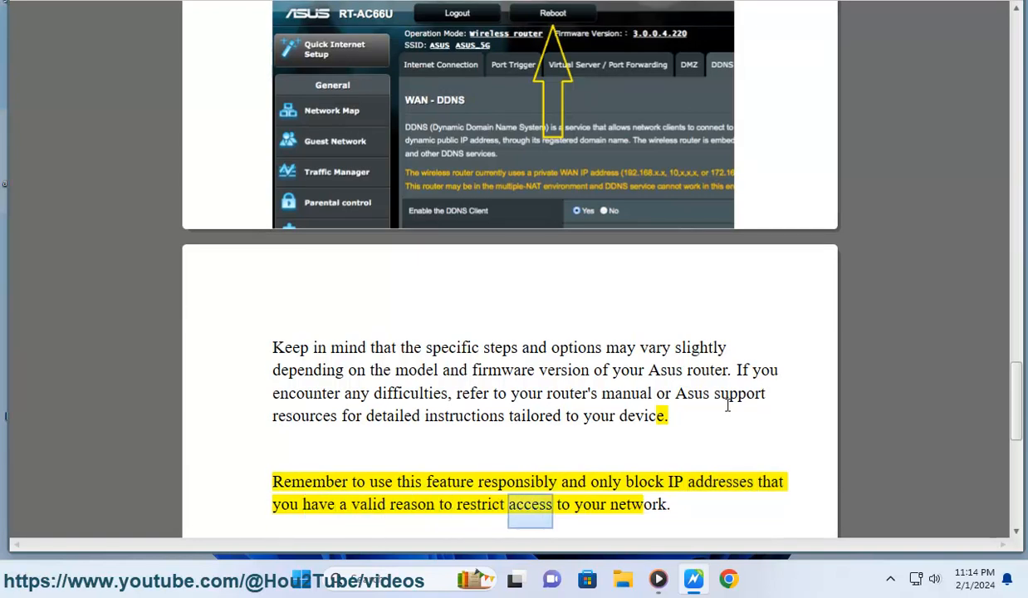